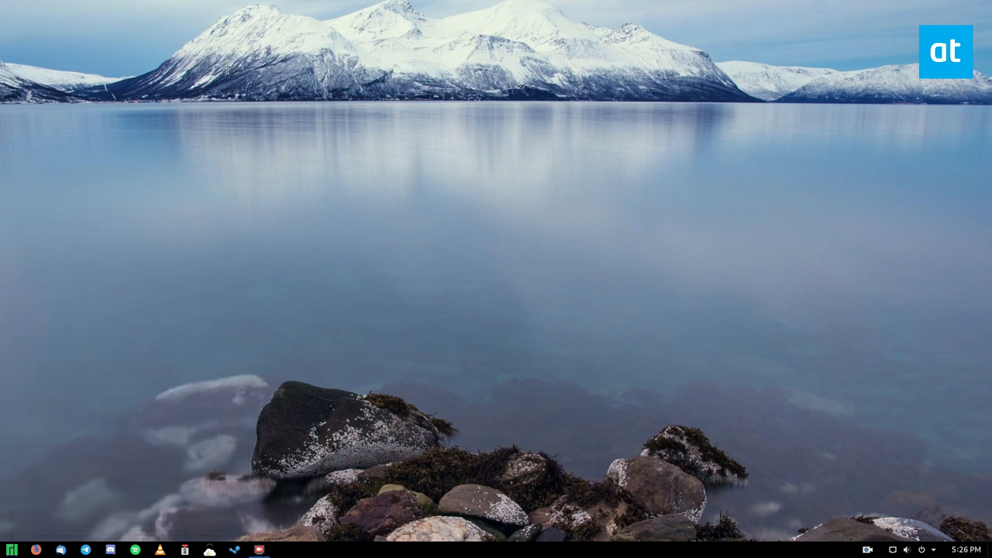
# Step: Launch GNOME Terminal from the panel to get a shell prompt
pyautogui.click(259, 549)
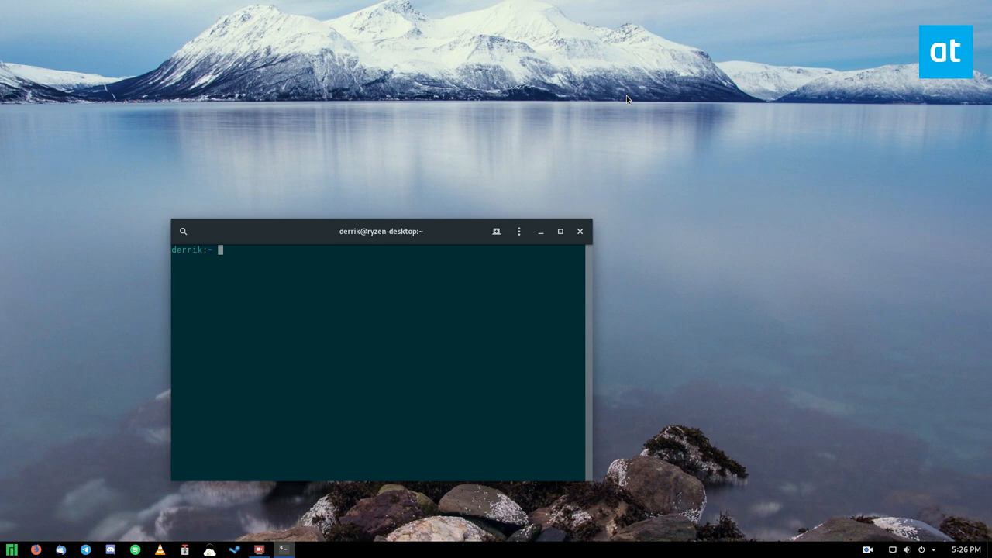
# Step: Run ls to list the home folder, then start typing the Documents/ path
pyautogui.write('cd')
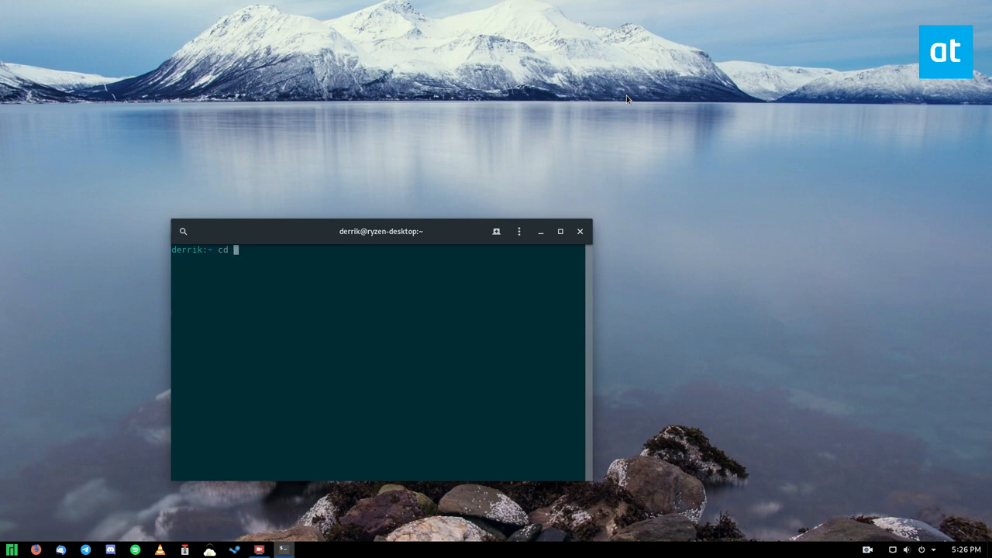
pyautogui.write('ls')
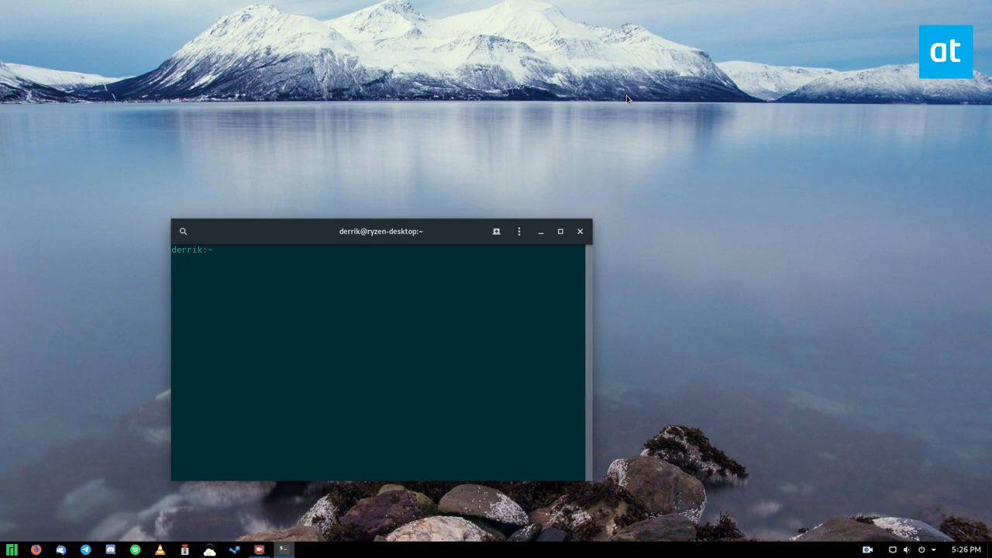
pyautogui.write('l')
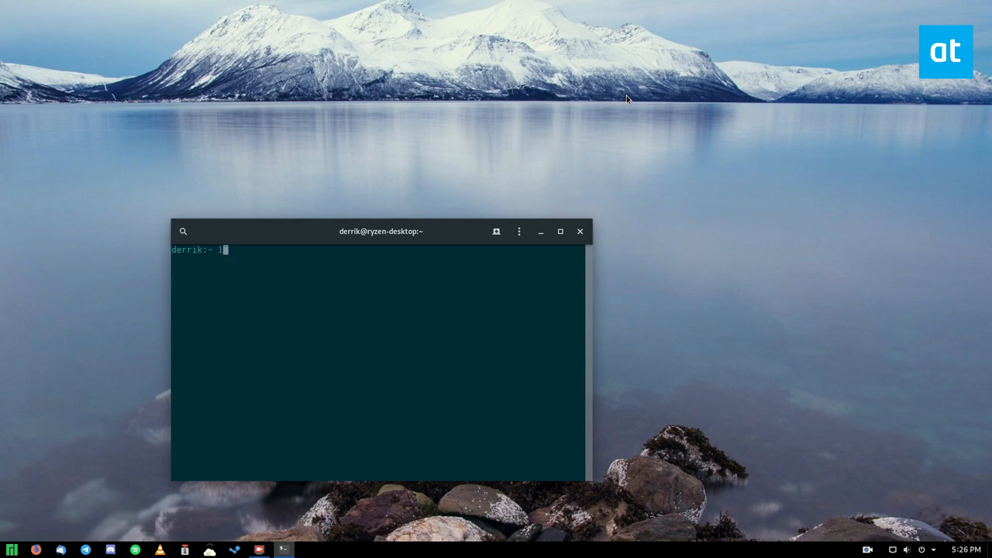
pyautogui.press('Return')
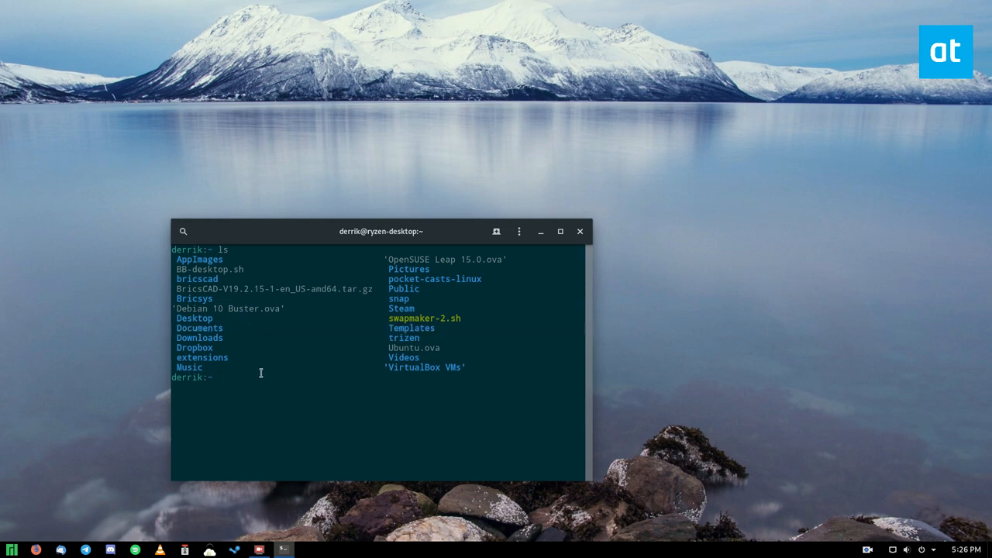
pyautogui.write('Documents/')
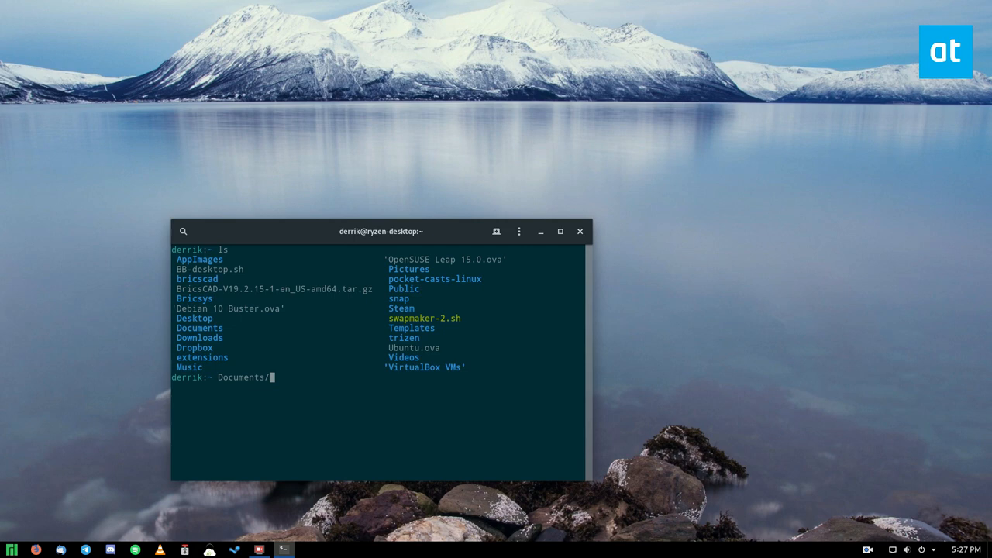
# Step: Enter Documents/ to see its license file, then return to the home folder
pyautogui.press('Return')
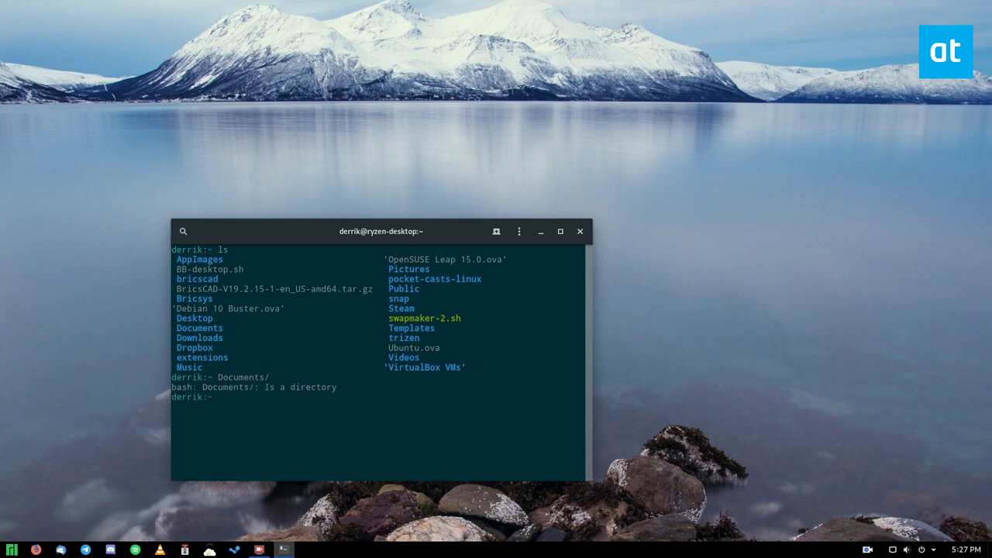
pyautogui.write('Documents/')
pyautogui.write('ls')
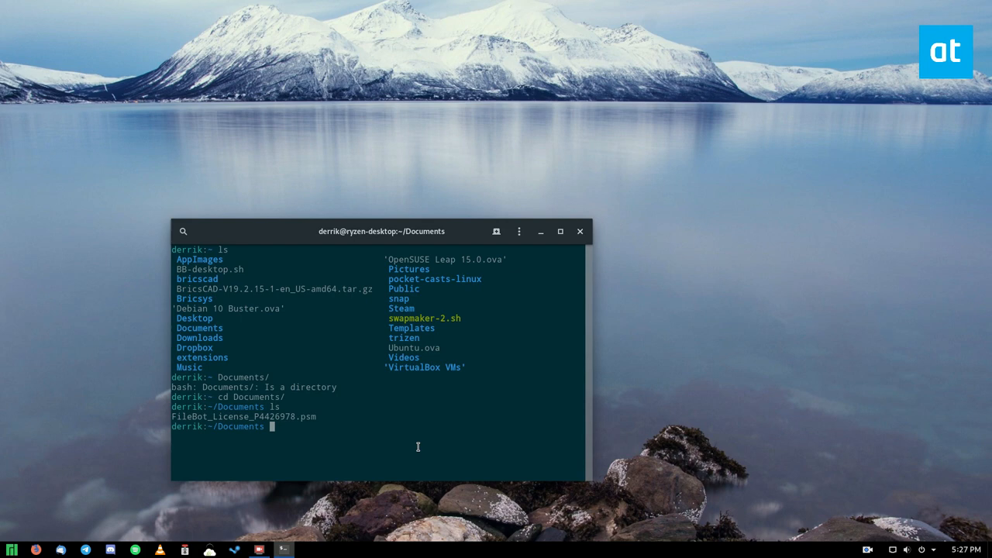
pyautogui.moveTo(214, 254)
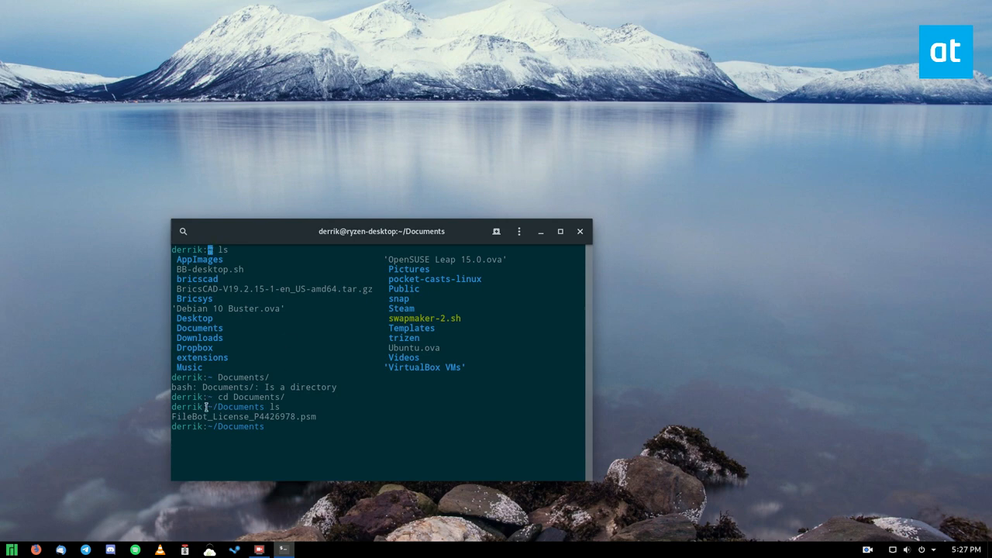
pyautogui.doubleClick(233, 406)
pyautogui.write('cd ..')
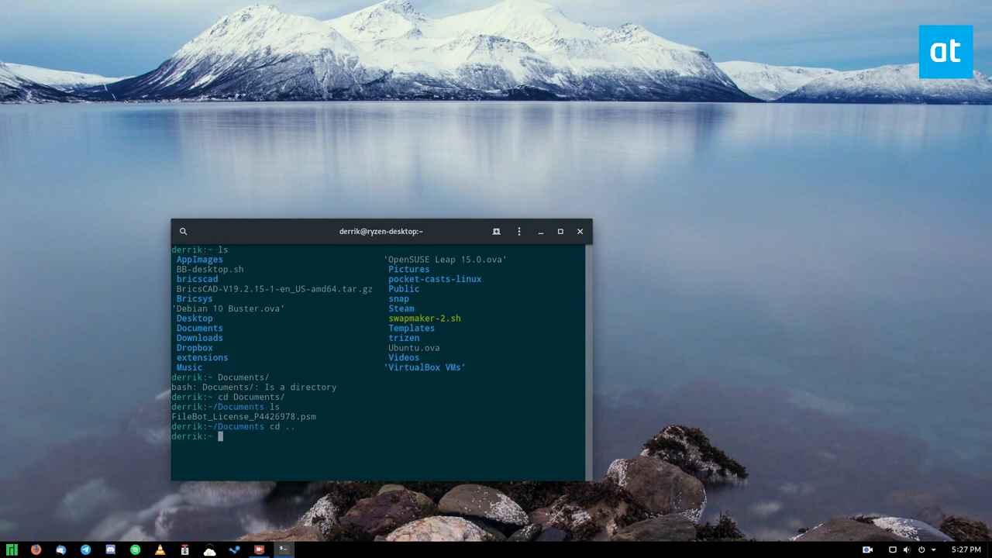
pyautogui.moveTo(284, 173)
pyautogui.write('ls')
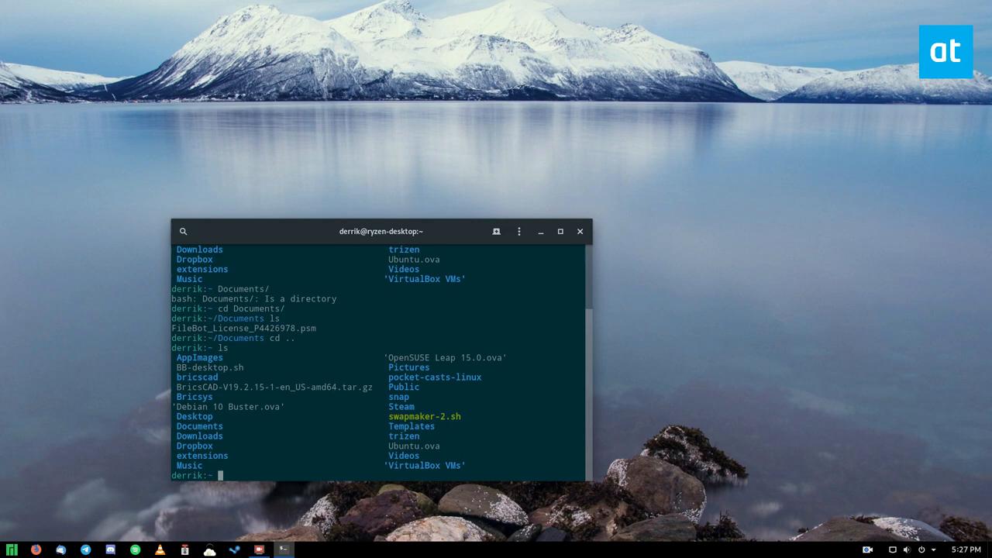
# Step: Go to the root folder with cd /, browse the /tmp listing, then cd .. back to root
pyautogui.write('cd /')
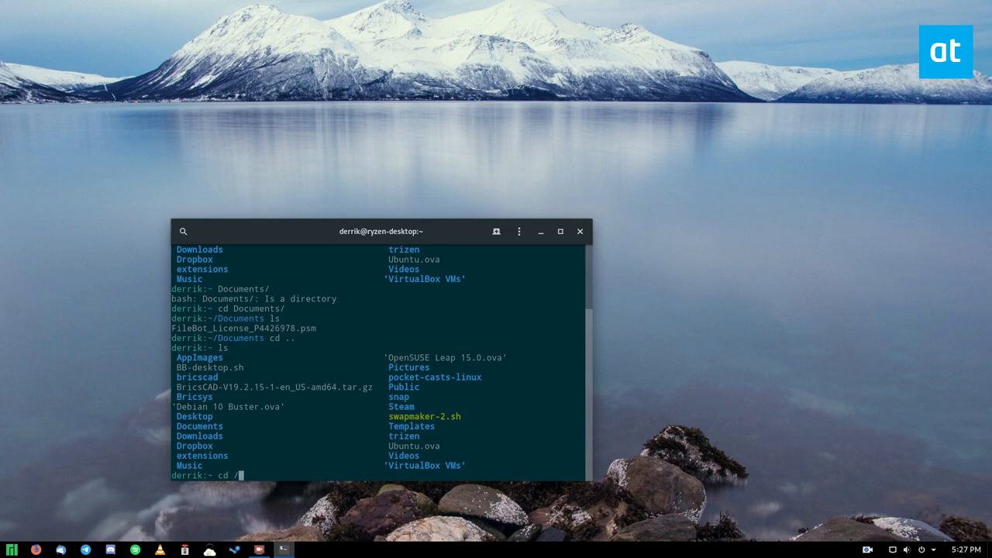
pyautogui.press('Return')
pyautogui.write('cd tmp')
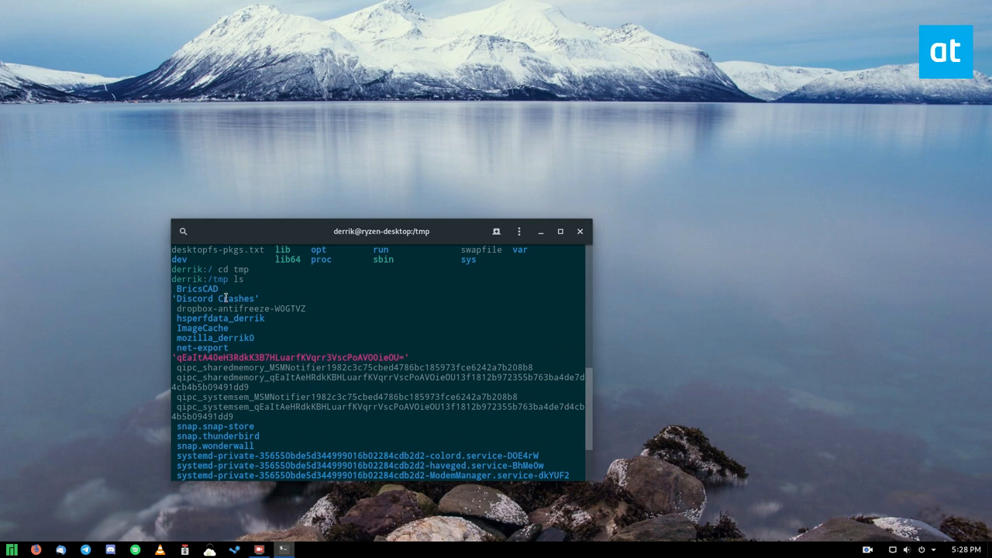
pyautogui.scroll(-3)
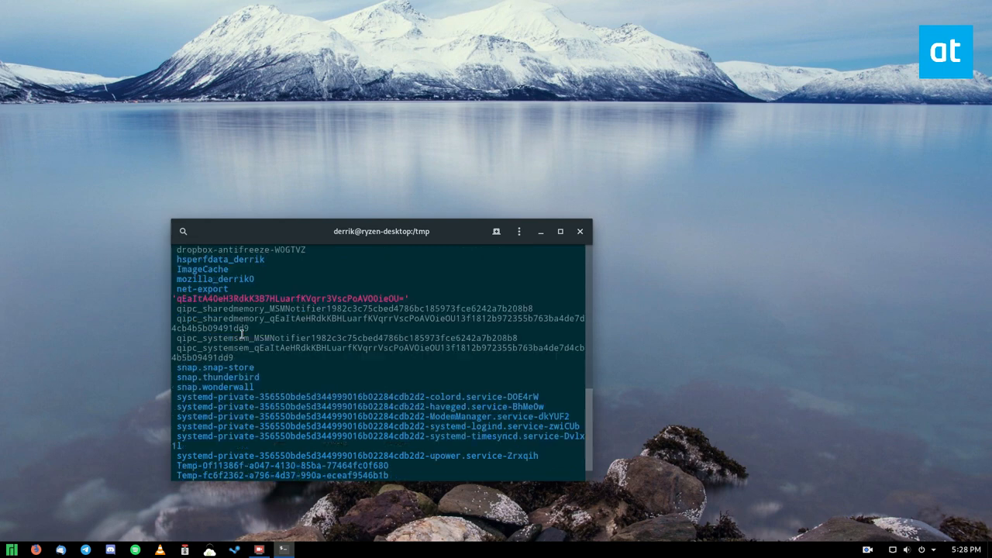
pyautogui.scroll(-3)
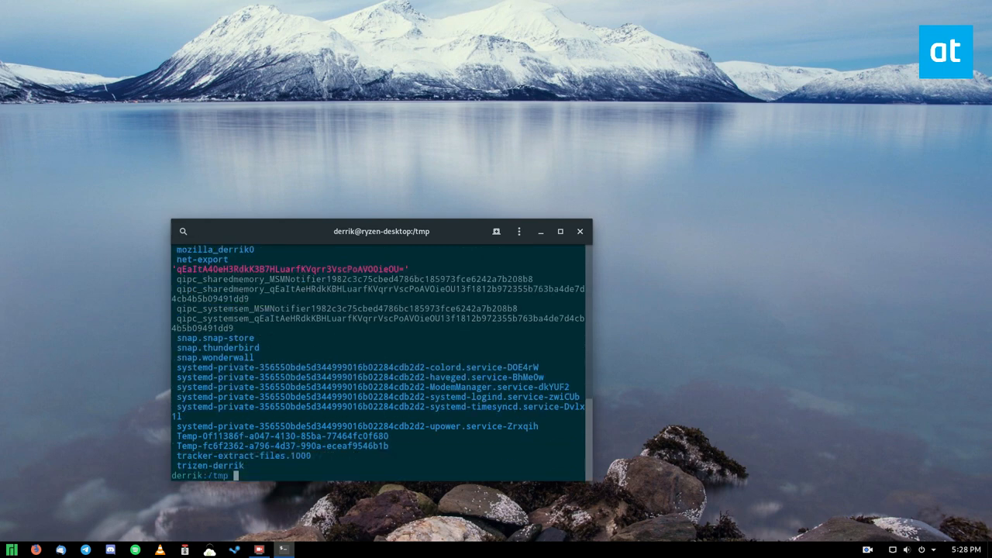
pyautogui.write('cd ..')
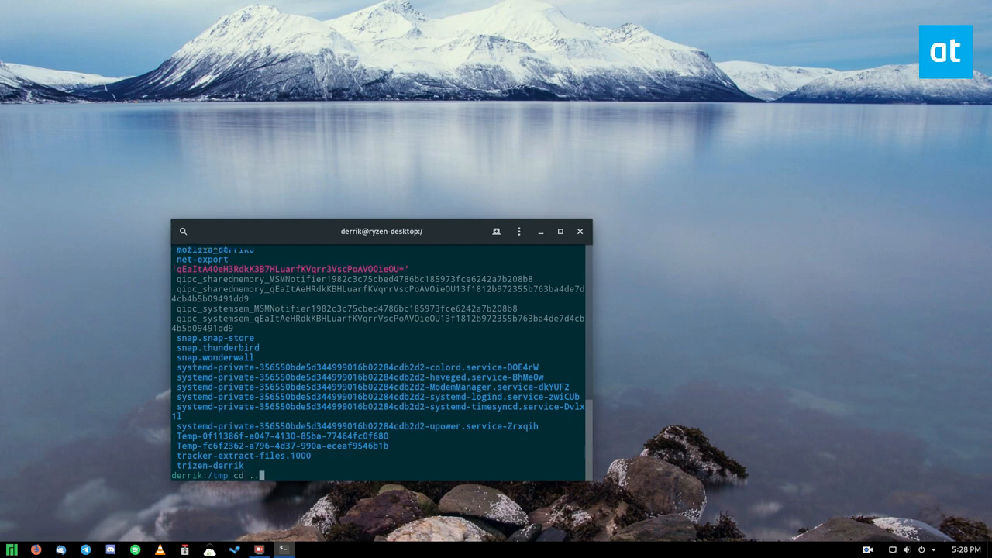
pyautogui.press('Return')
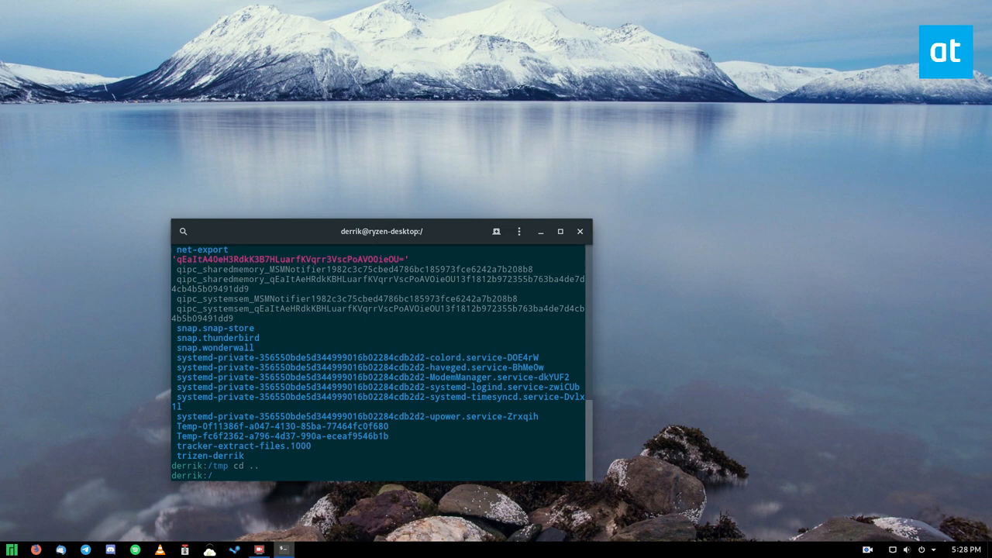
pyautogui.write('c')
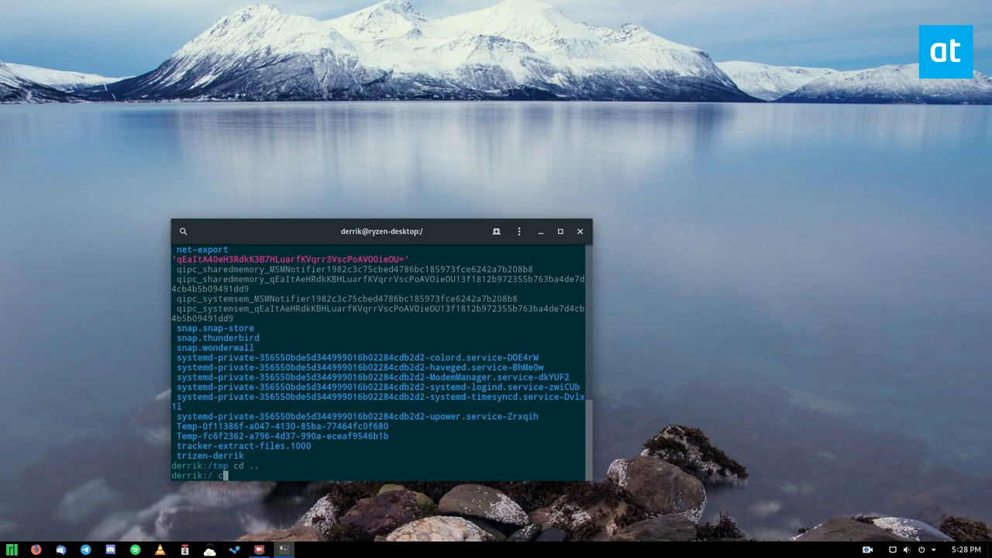
# Step: Return home with cd ~/ and scroll through the Pictures folder's image listing
pyautogui.write('cd ~/')
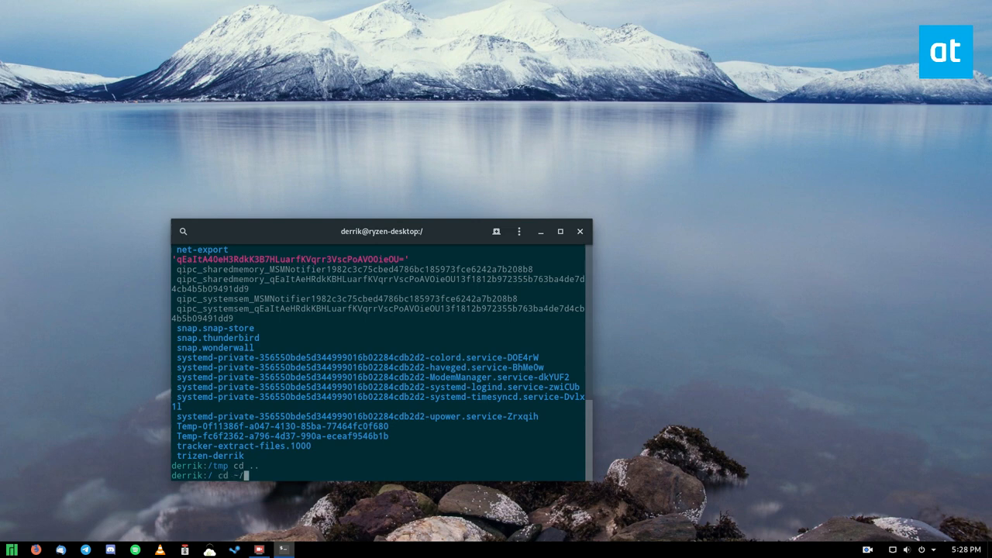
pyautogui.press('Return')
pyautogui.write('ls Pictures/')
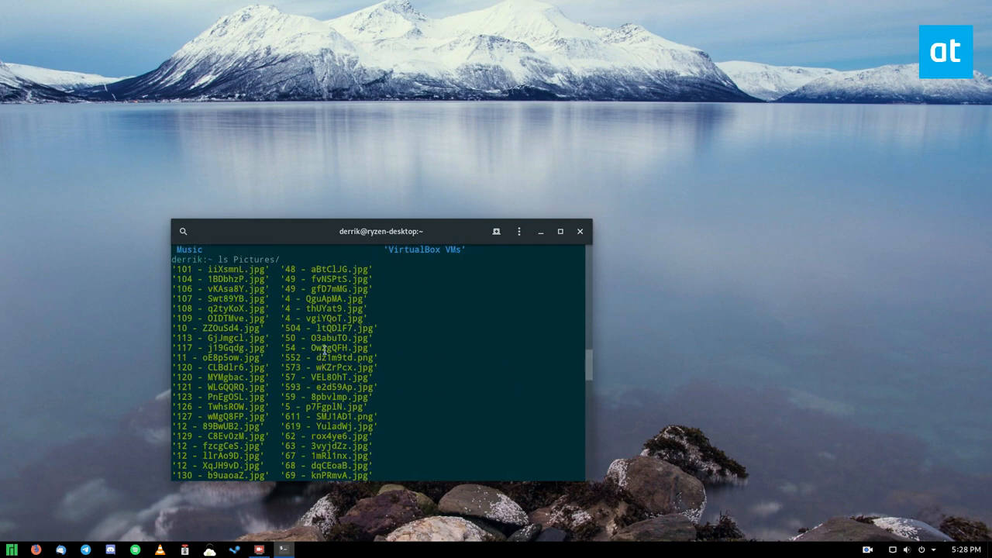
pyautogui.scroll(-3)
pyautogui.write('cle')
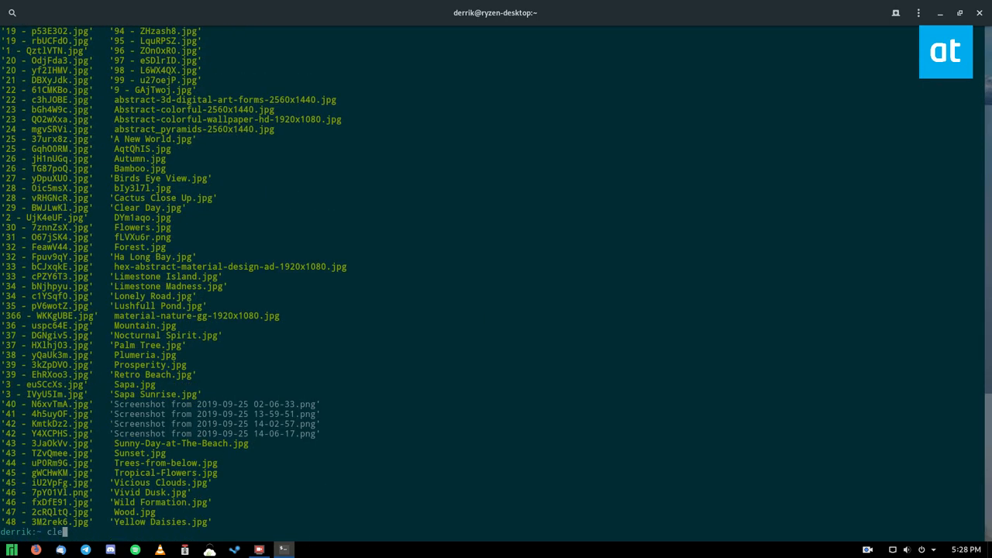
# Step: Clear the screen, list the home folder, and move into Dropbox to list it
pyautogui.press('Return')
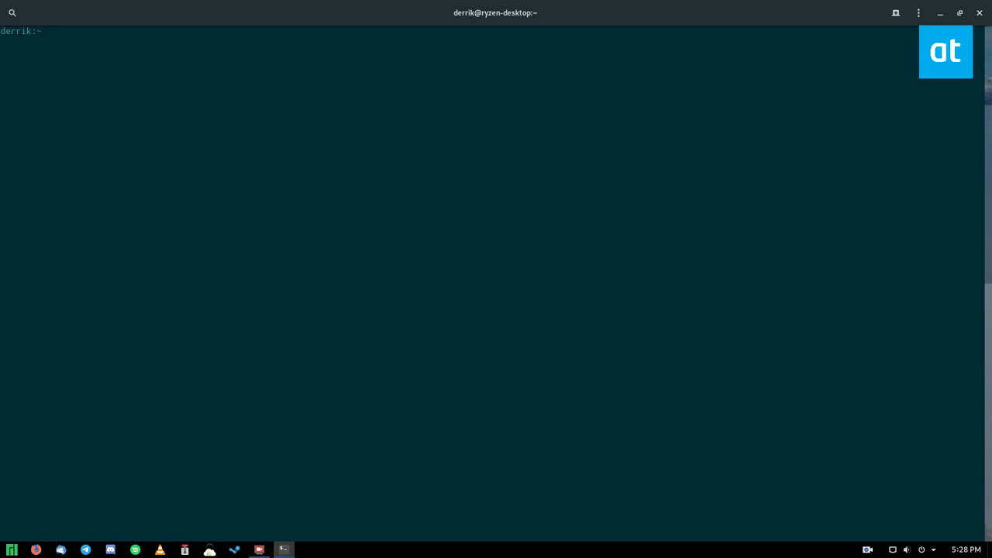
pyautogui.write('ls')
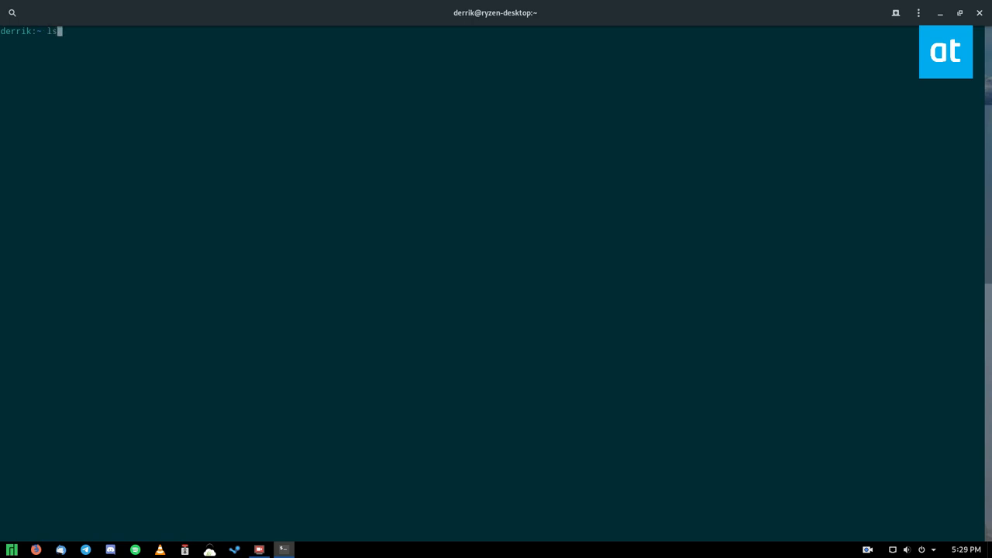
pyautogui.press('Return')
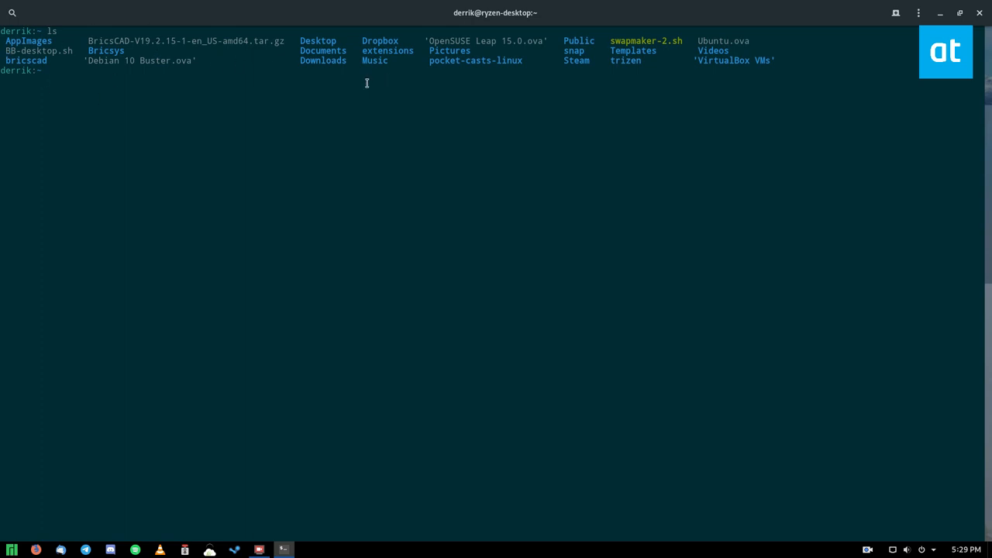
pyautogui.moveTo(566, 292)
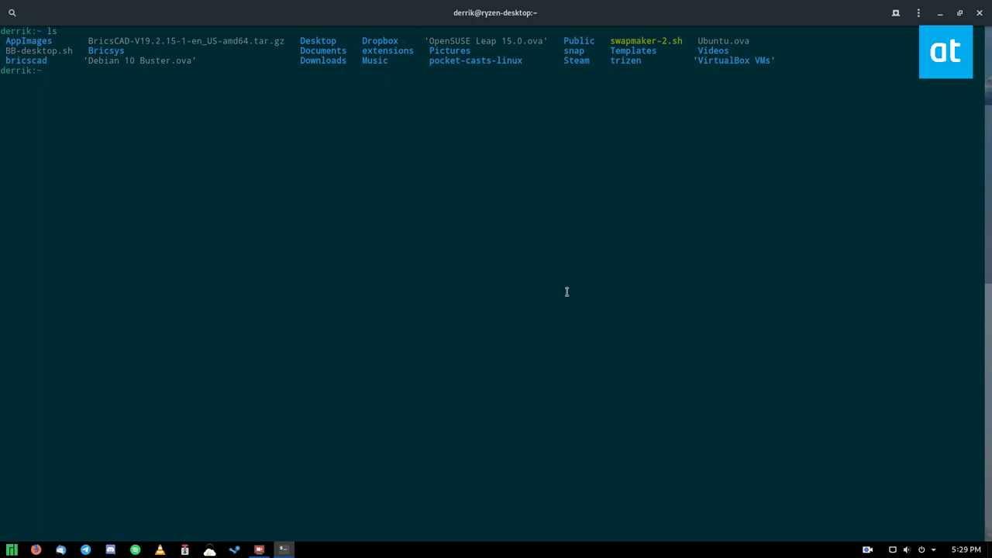
pyautogui.write('cd Dropbox/')
pyautogui.write('ls')
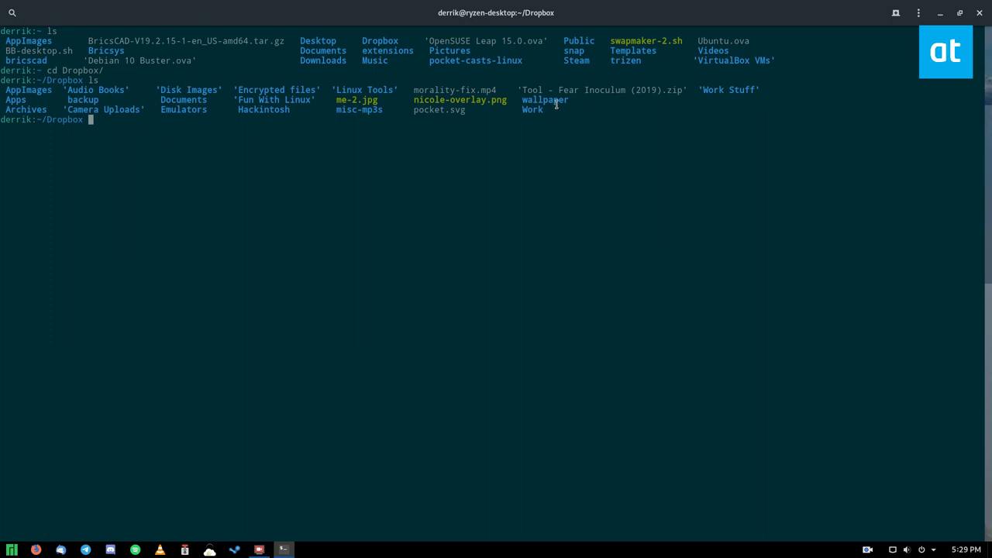
pyautogui.doubleClick(454, 90)
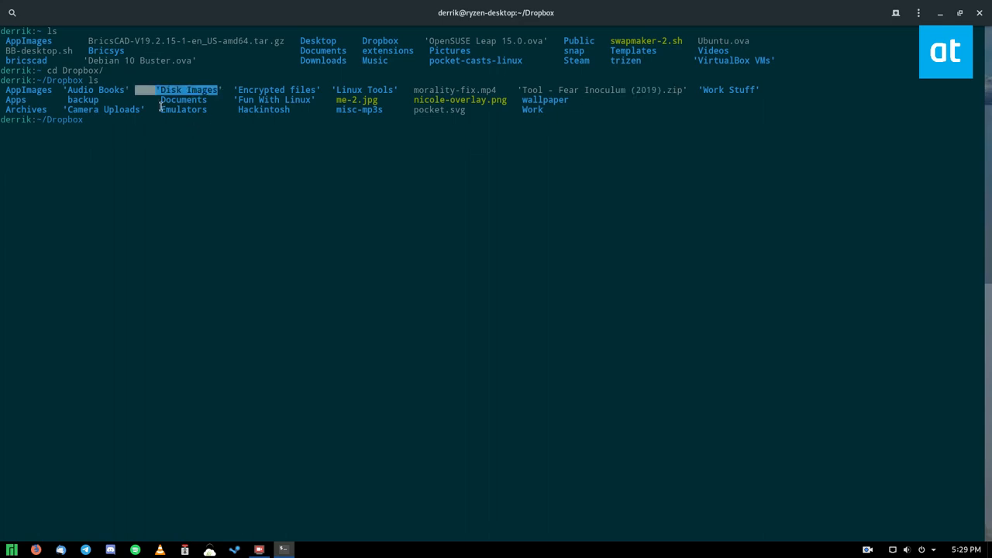
# Step: Unmaximize the terminal window and type clear at the Dropbox prompt
pyautogui.click(958, 13)
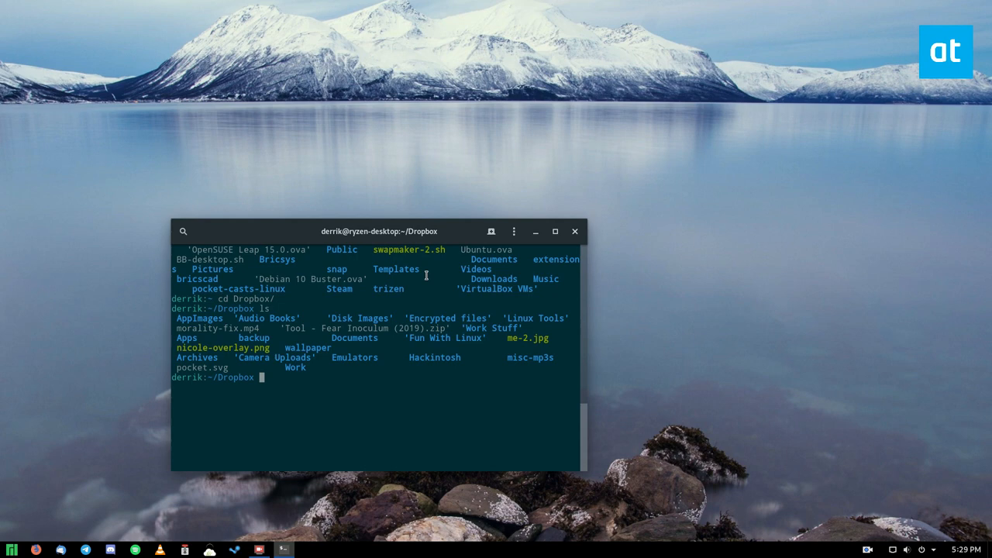
pyautogui.write('clear')
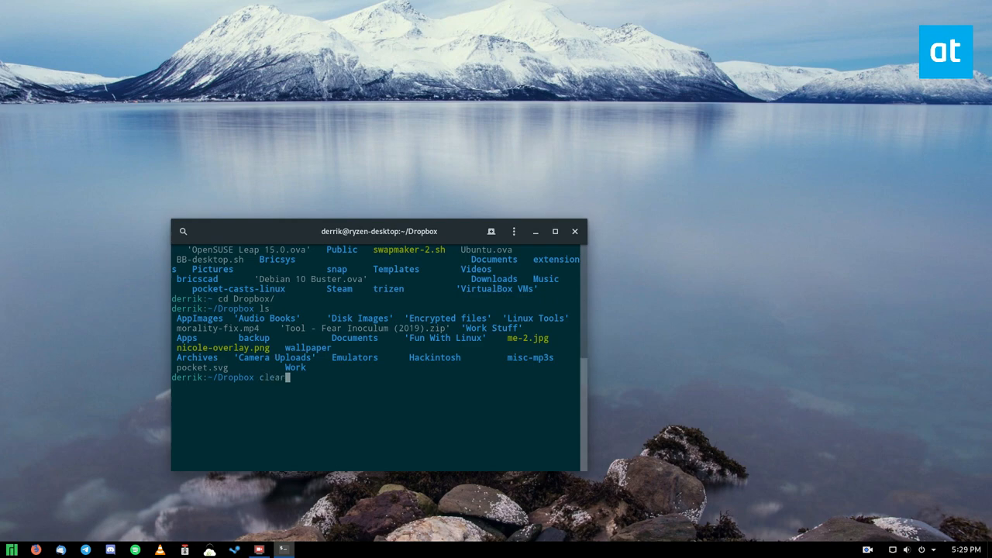